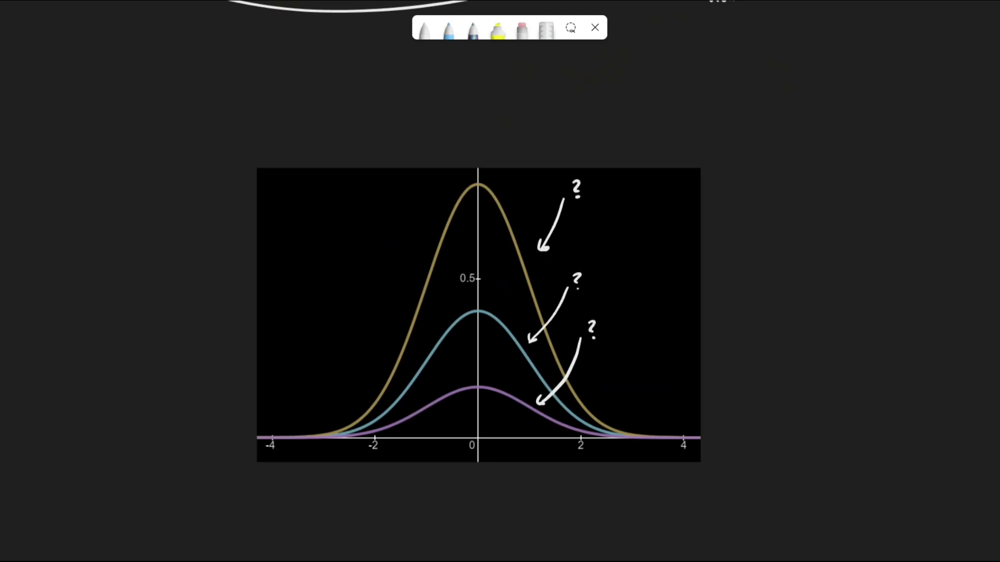
Step: Select the pen to mark each of the three bell curves with an arrow and question mark
click(594, 26)
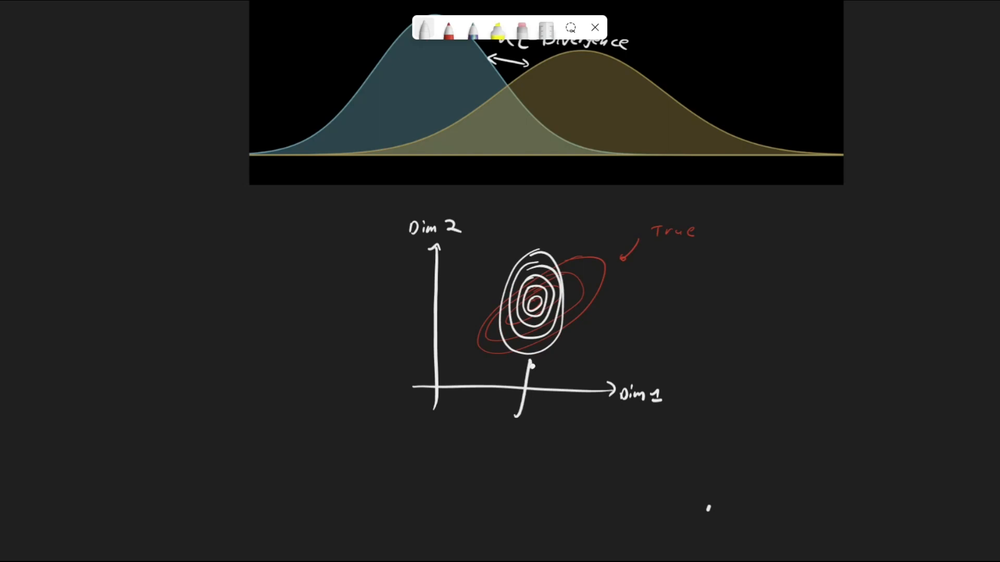
Step: Write "Mean Field" Approximation beneath the arrow pointing at the white contours
text(Mean)
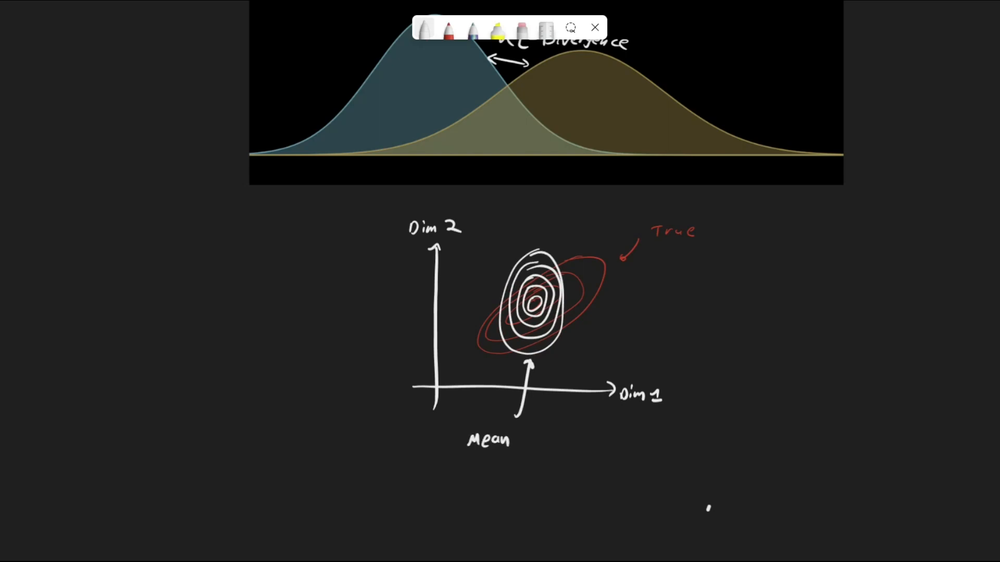
text(Field")
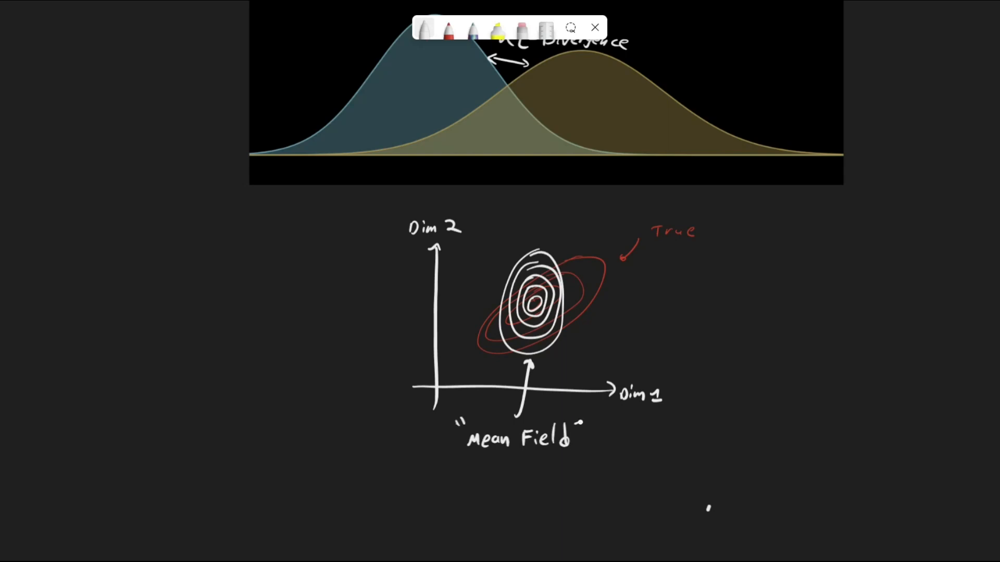
text(Appro)
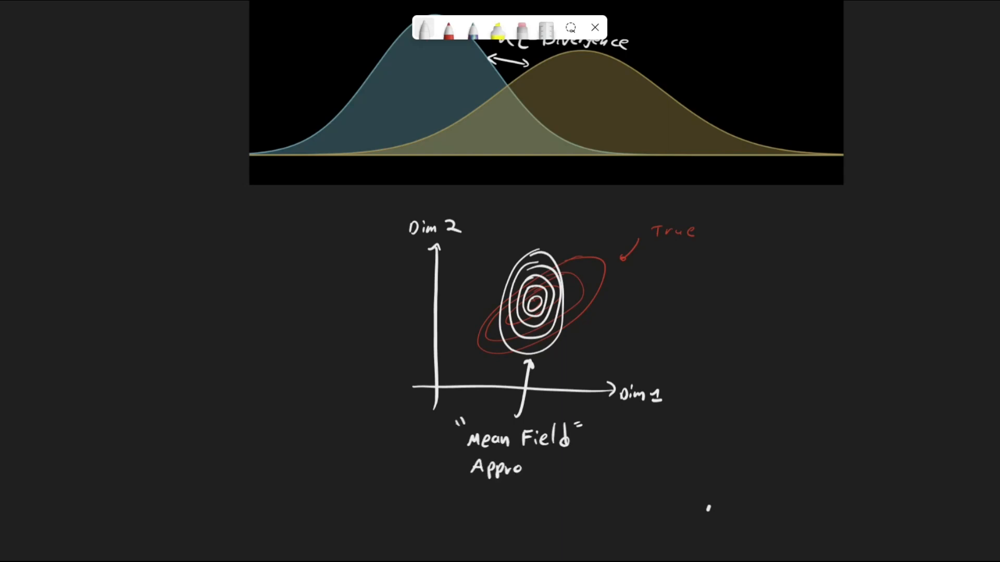
text(ximation)
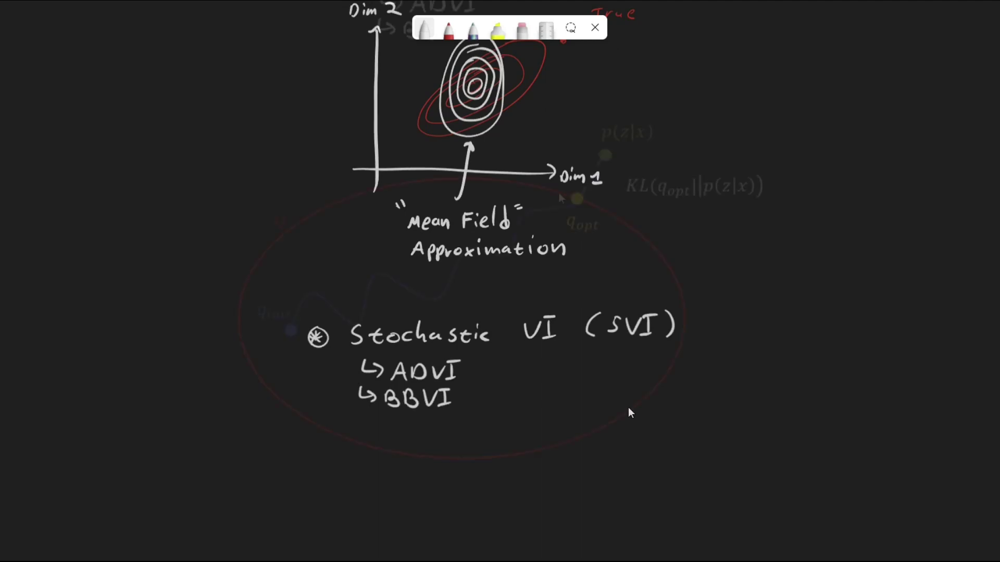
Step: On the Q diagram, annotate "our goal" by p(z|x) and "e.g. All Gaussians" pointing to Q
scroll(down, 3)
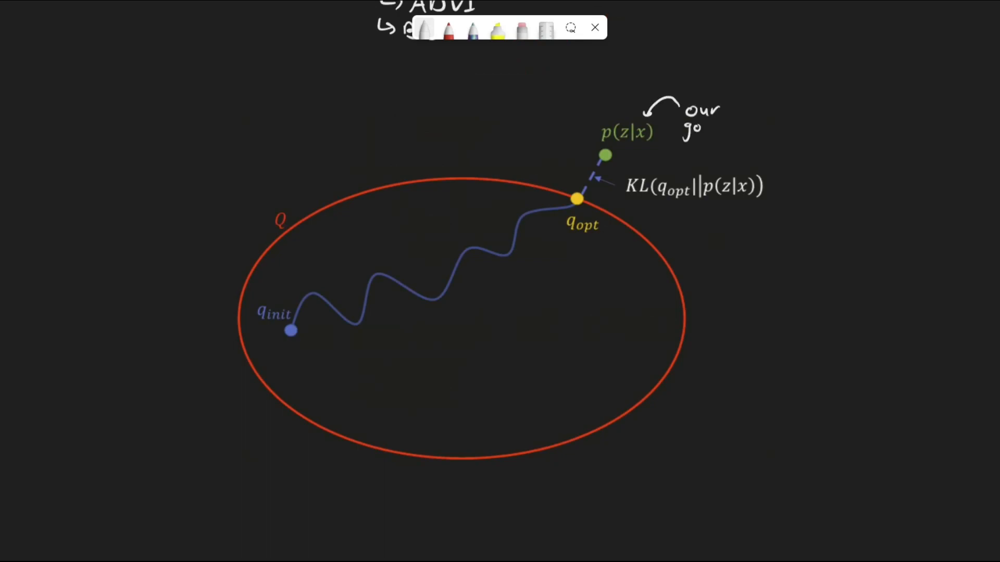
text(al)
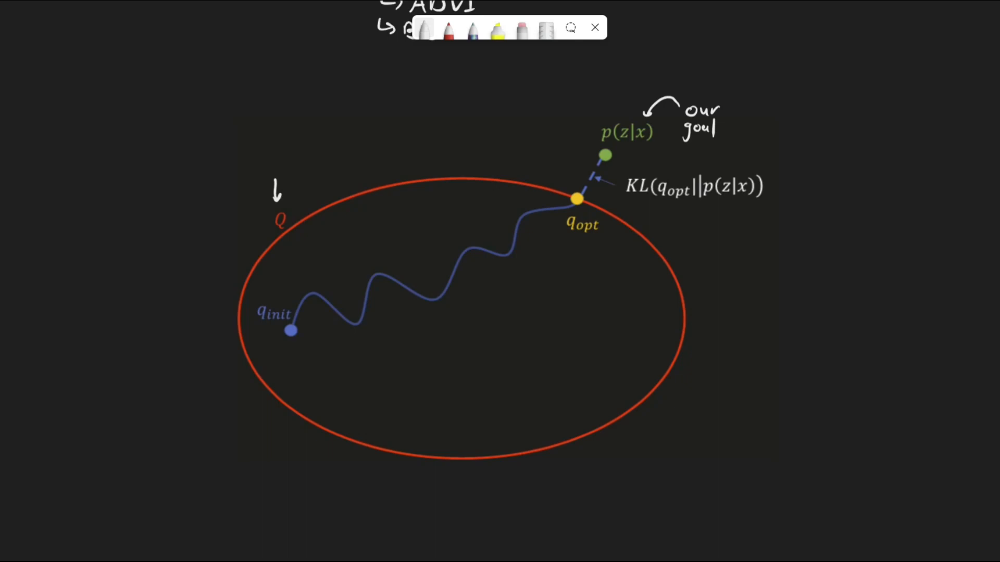
text(e.g.)
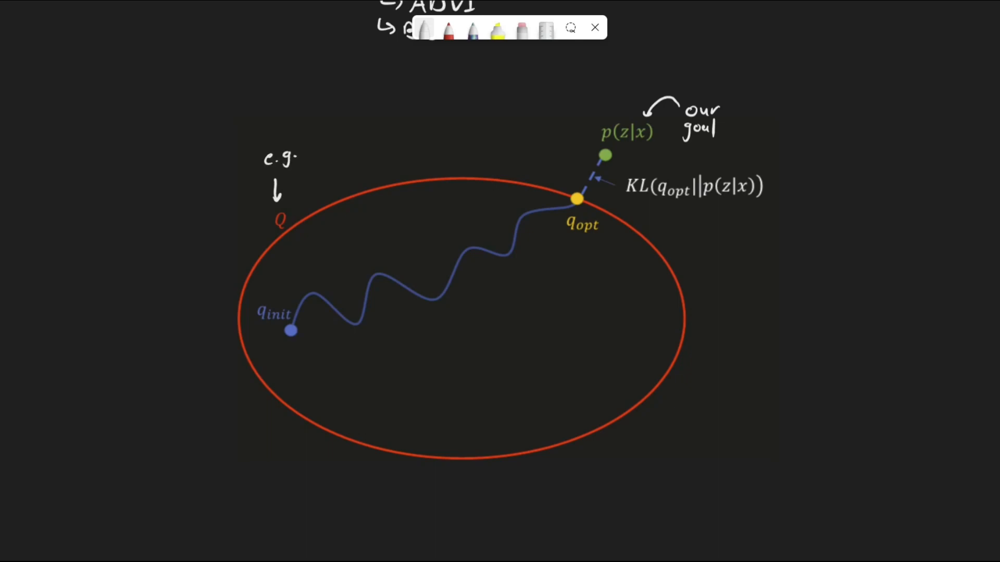
text(All Gaussian.)
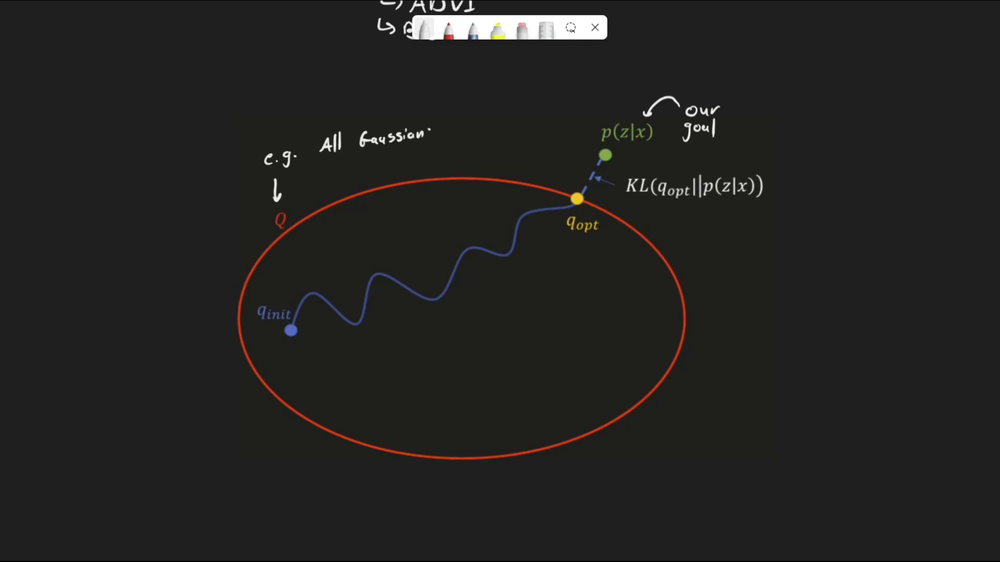
text(s)
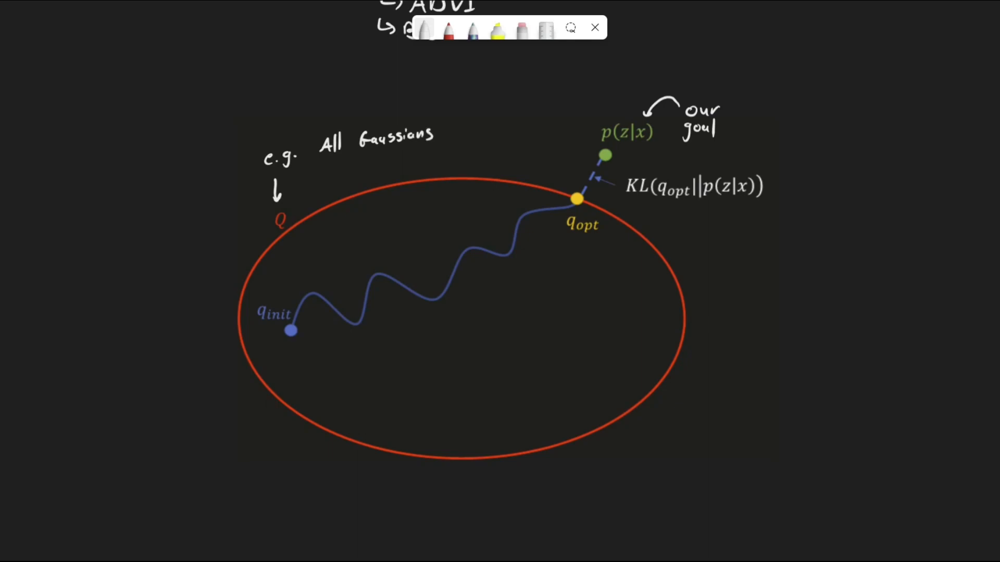